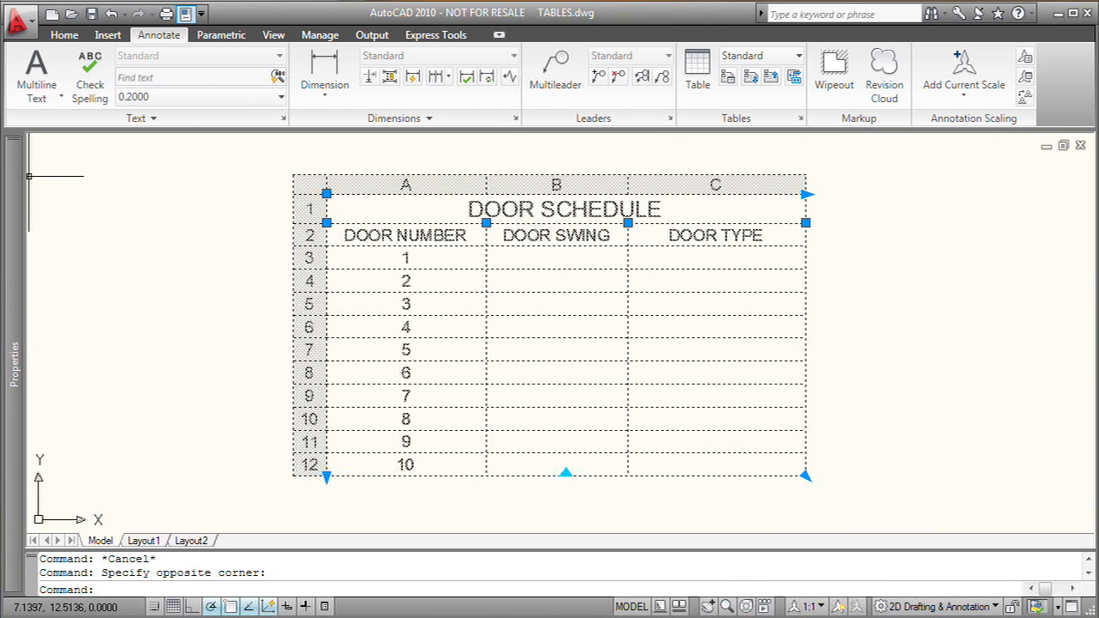
mouse_move(55, 206)
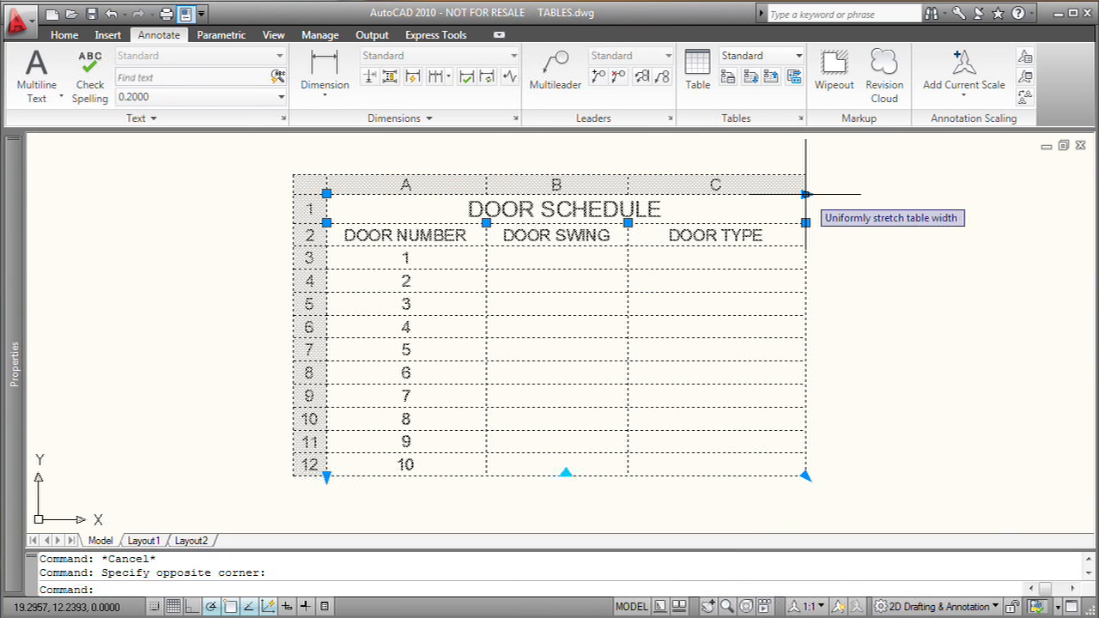
mouse_move(803, 223)
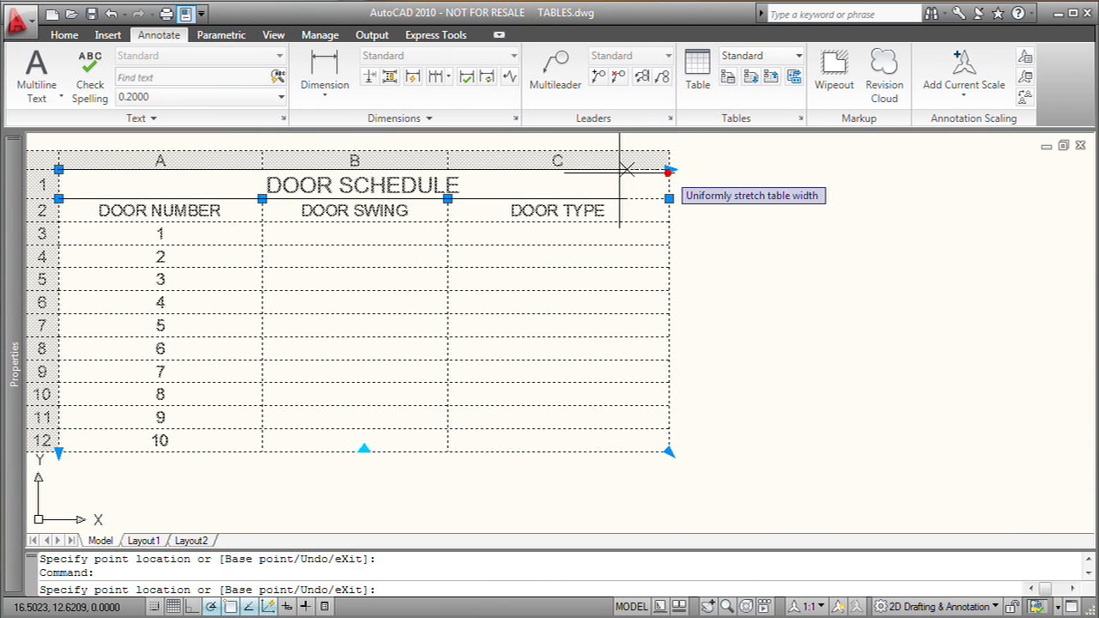
Step: Shrink the table width with its grip and move the B/C column border to narrow DOOR NUMBER and DOOR SWING
drag(668, 170, 522, 170)
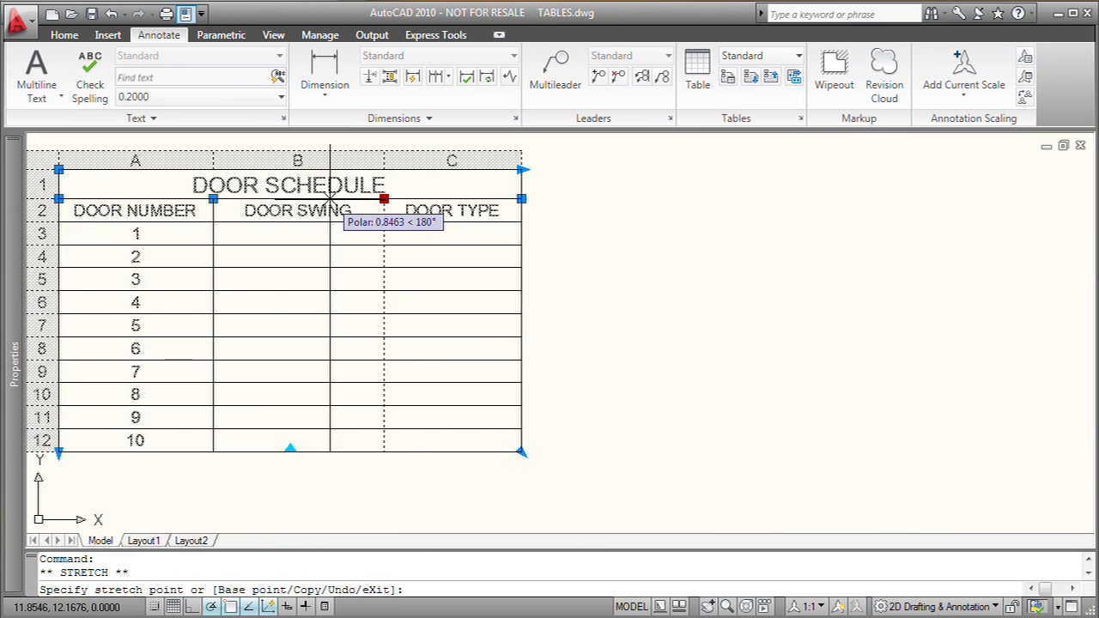
click(615, 303)
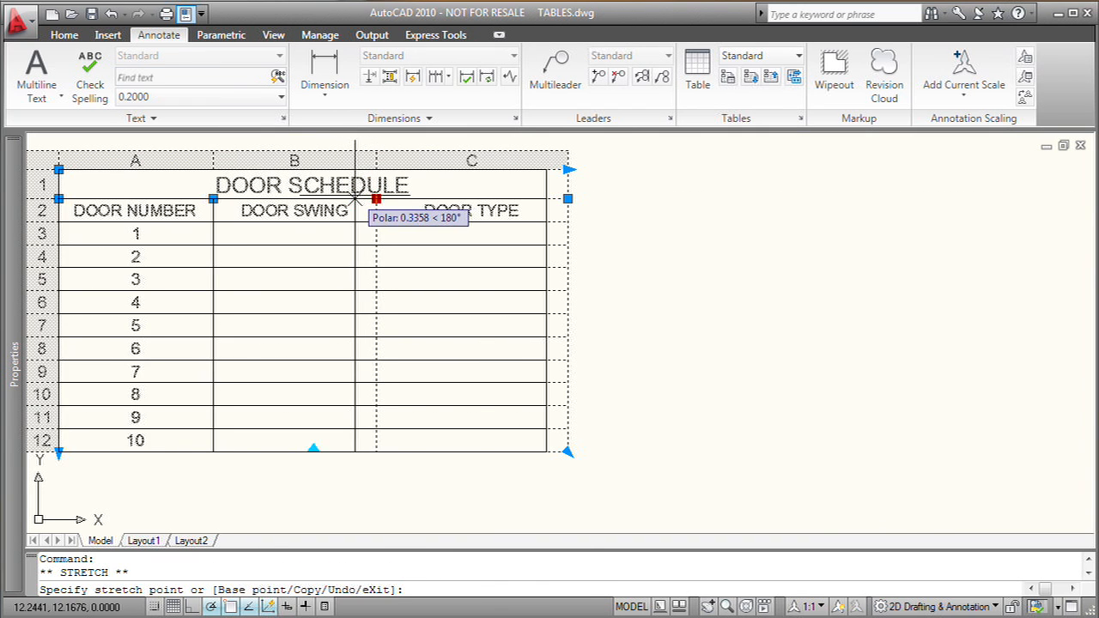
click(723, 233)
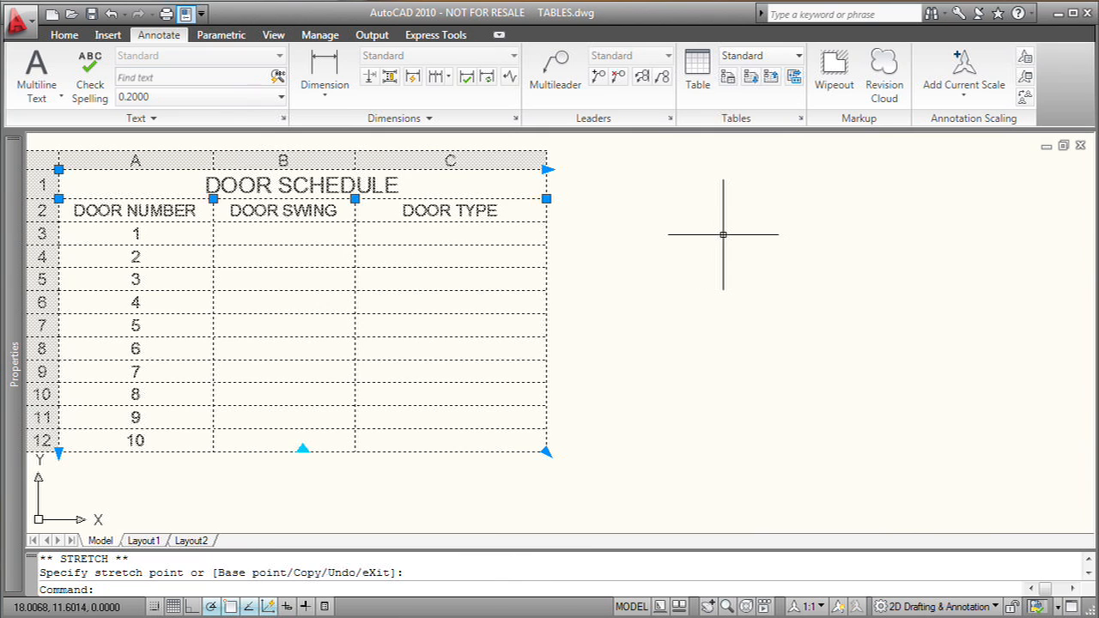
mouse_move(302, 450)
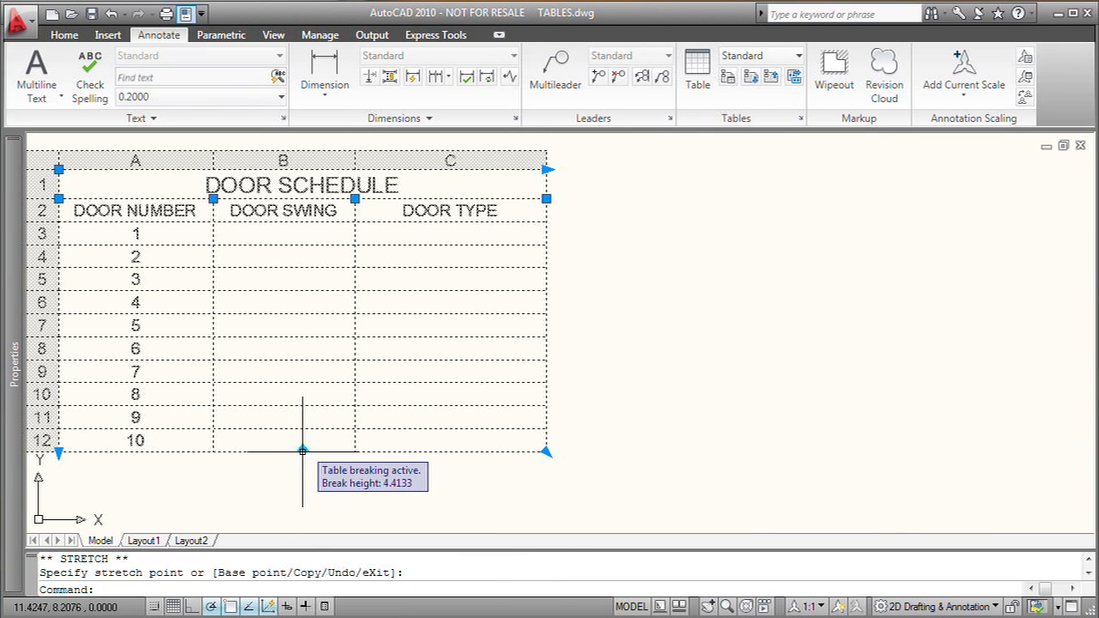
Step: Use the table-breaking grip to split off rows 10–12 into a second fragment on the right
click(302, 450)
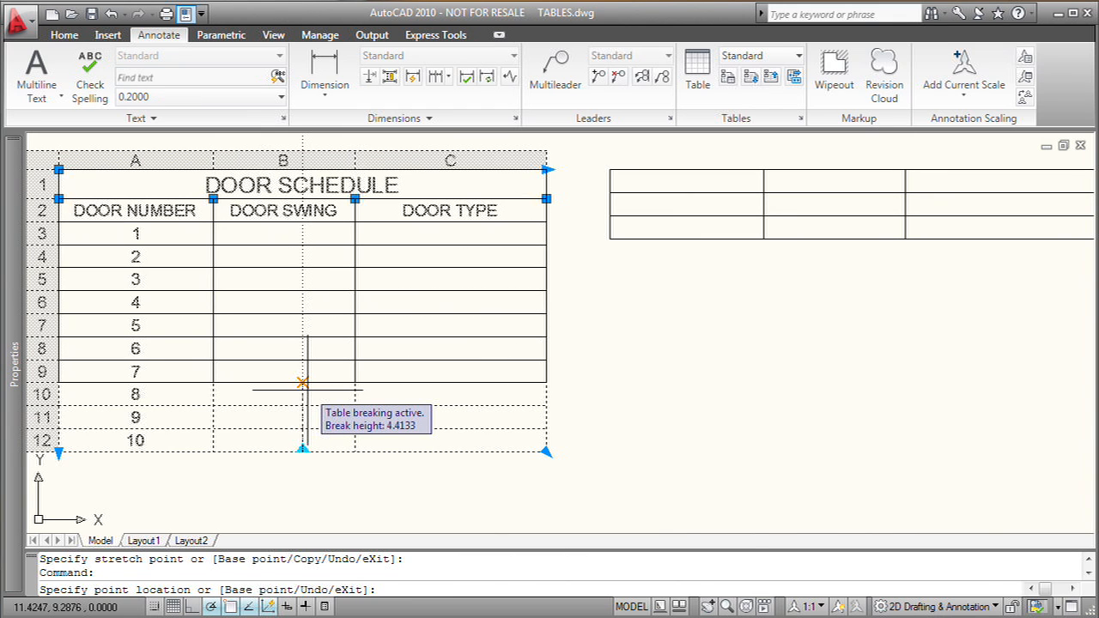
click(302, 382)
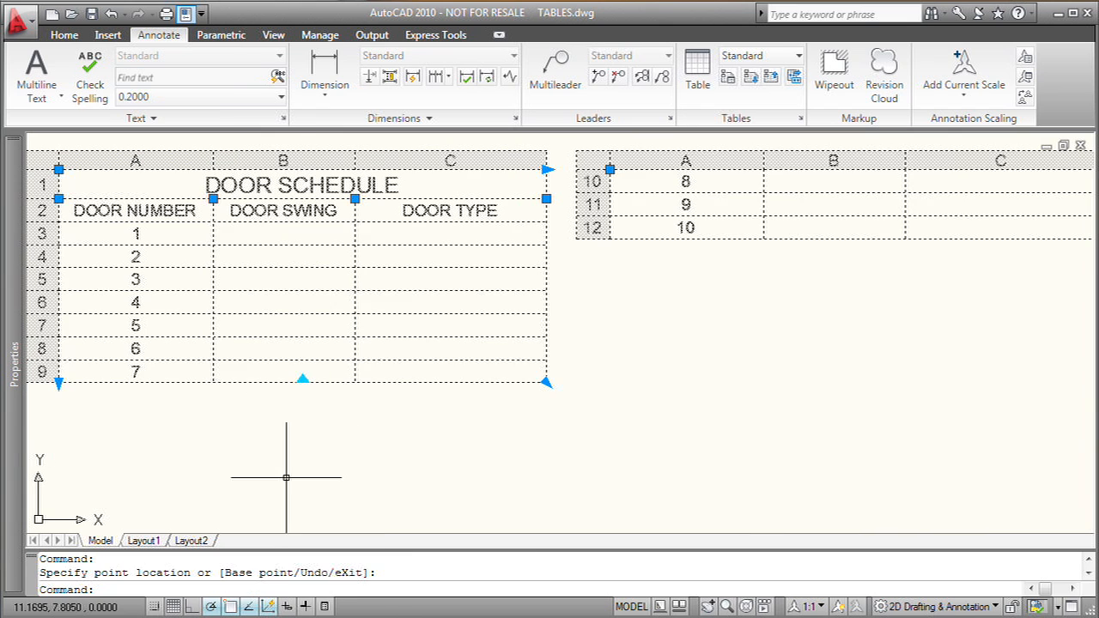
mouse_move(38, 491)
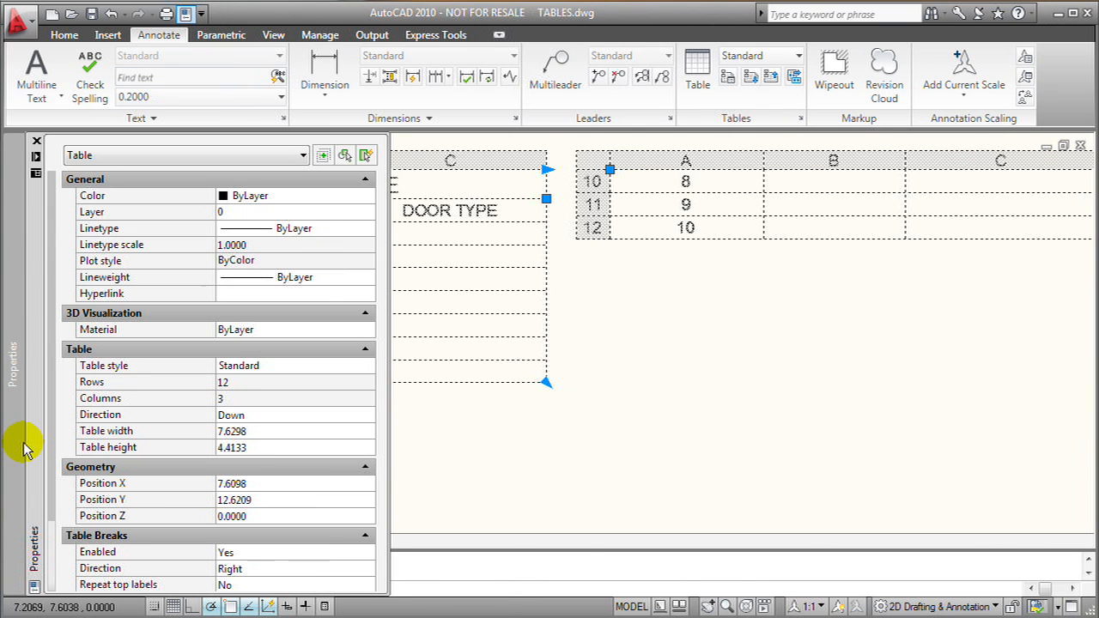
mouse_move(182, 491)
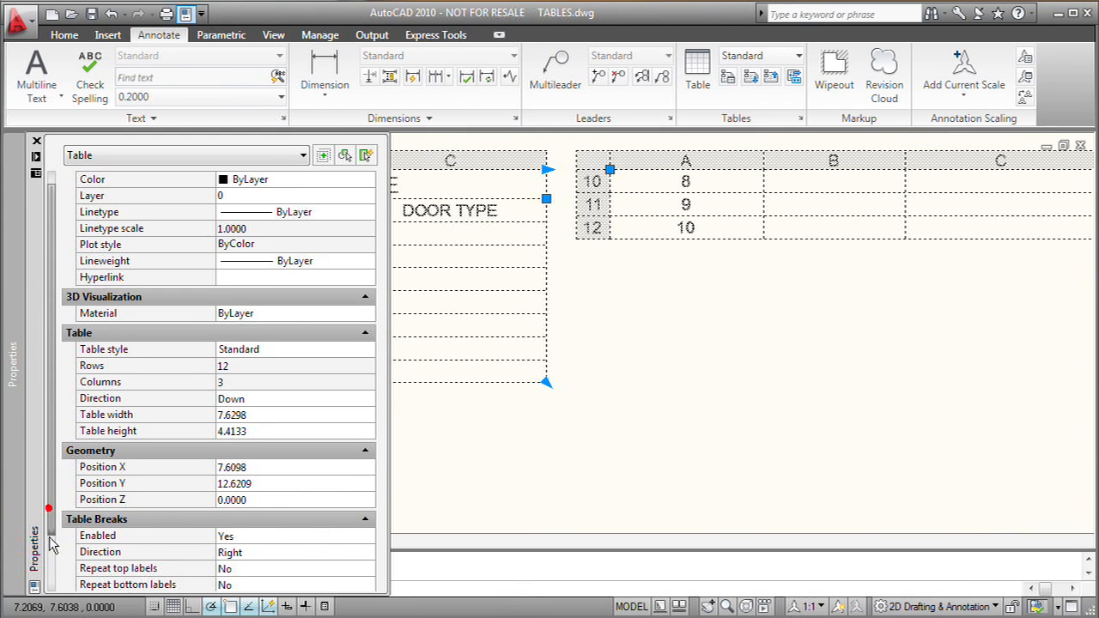
Step: In Properties, keep table breaks enabled and set Repeat top labels to Yes, then deselect the table
click(369, 470)
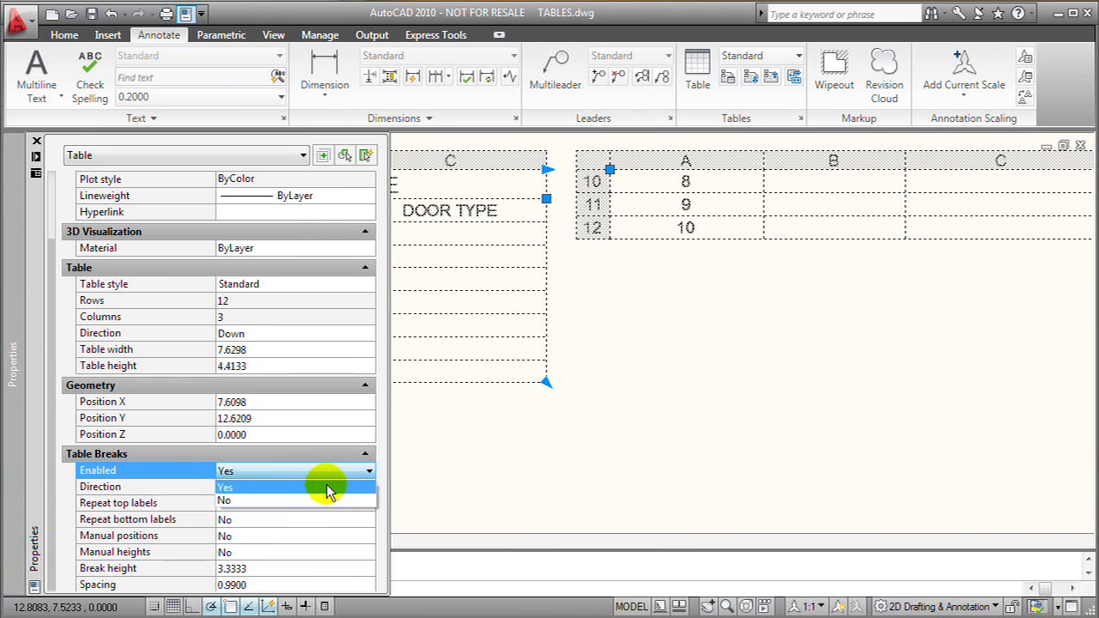
click(296, 487)
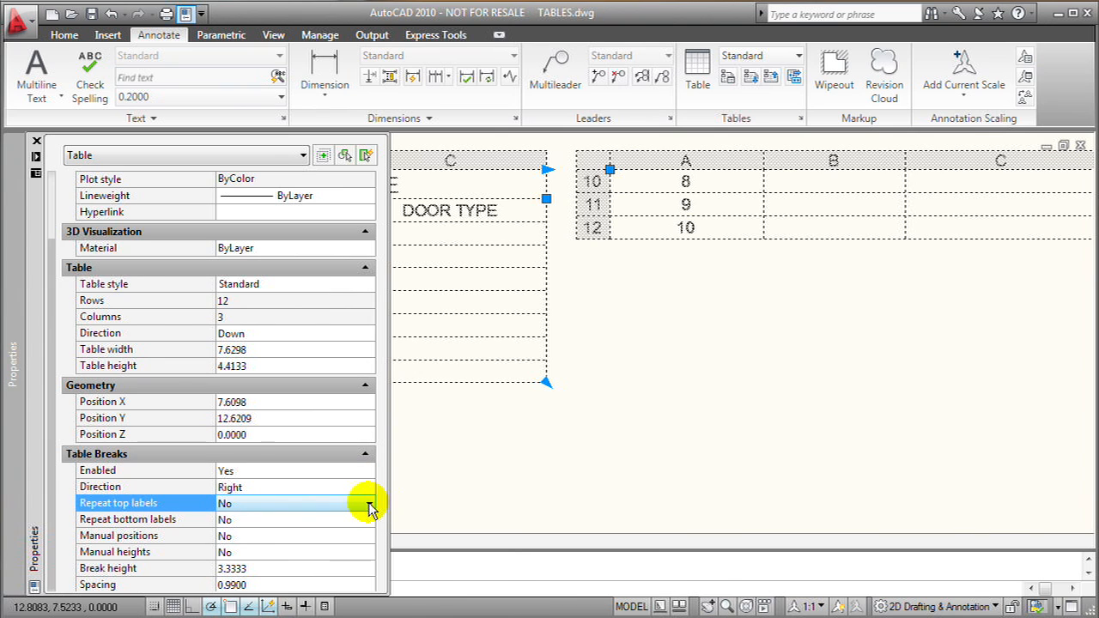
click(275, 518)
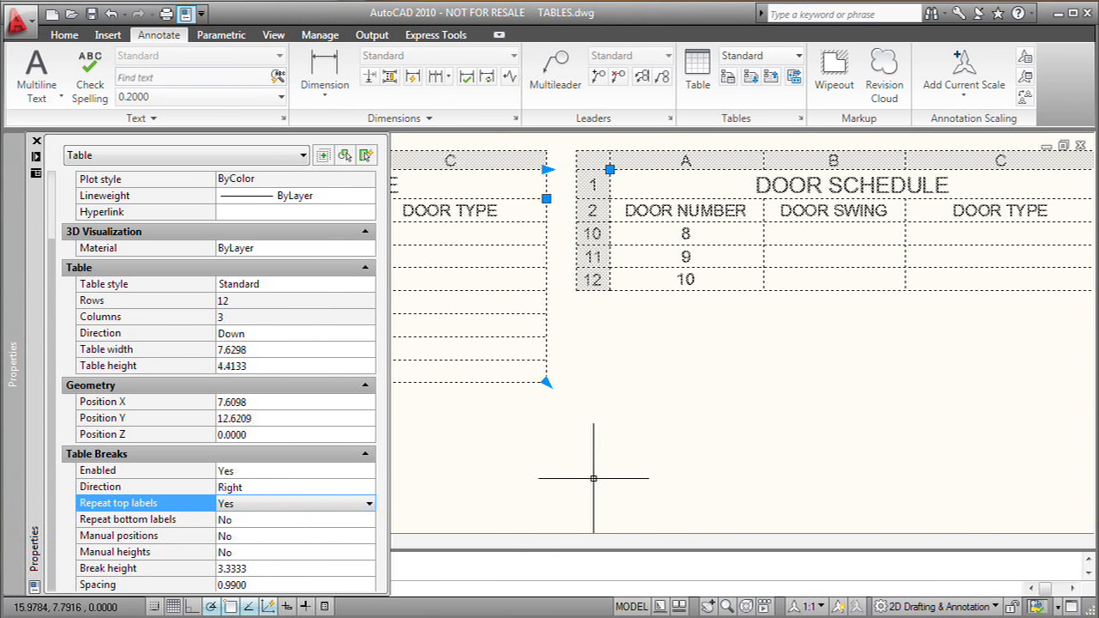
click(36, 141)
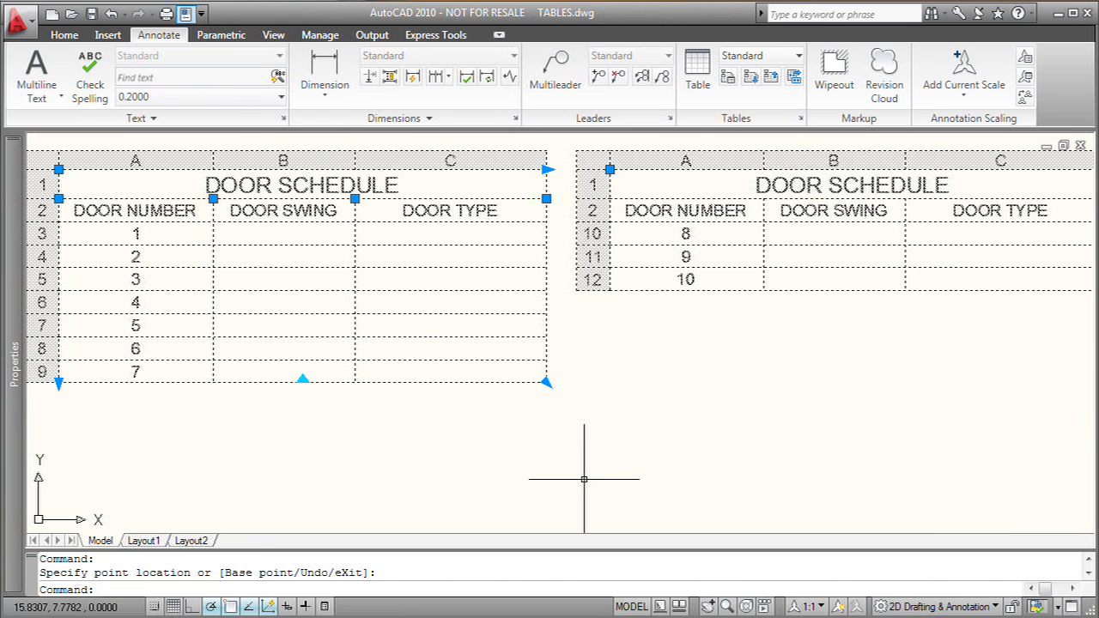
mouse_move(539, 470)
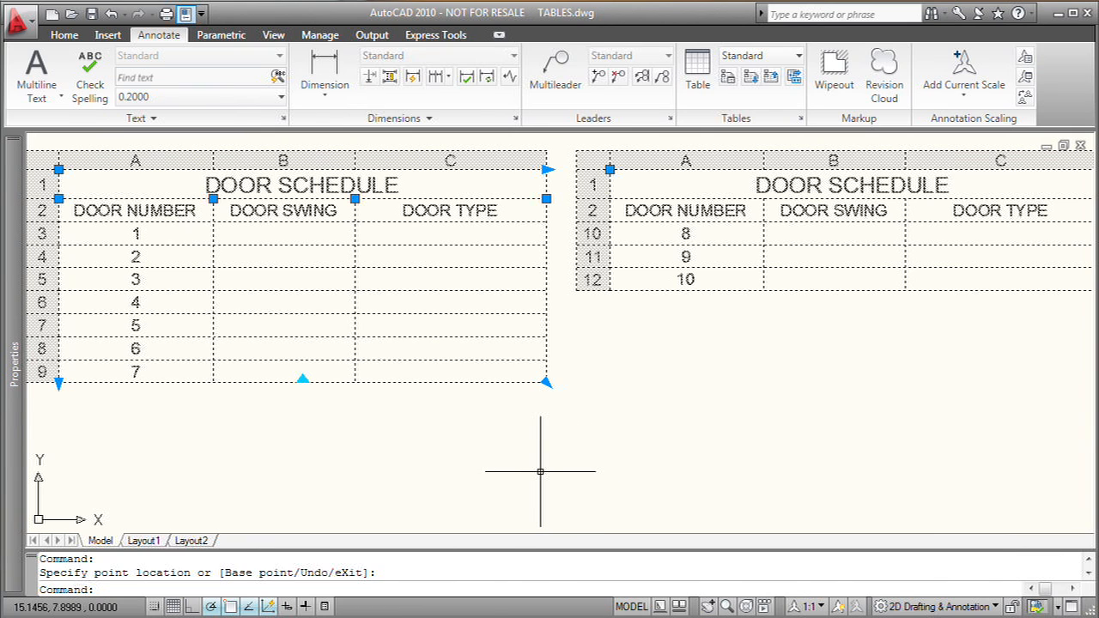
key(Escape)
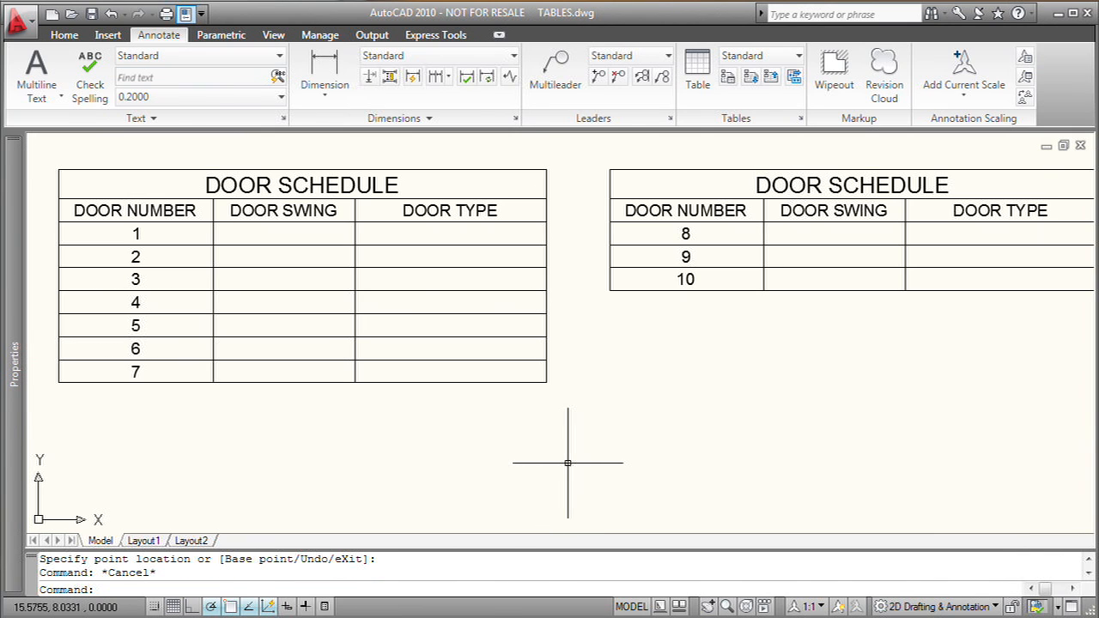